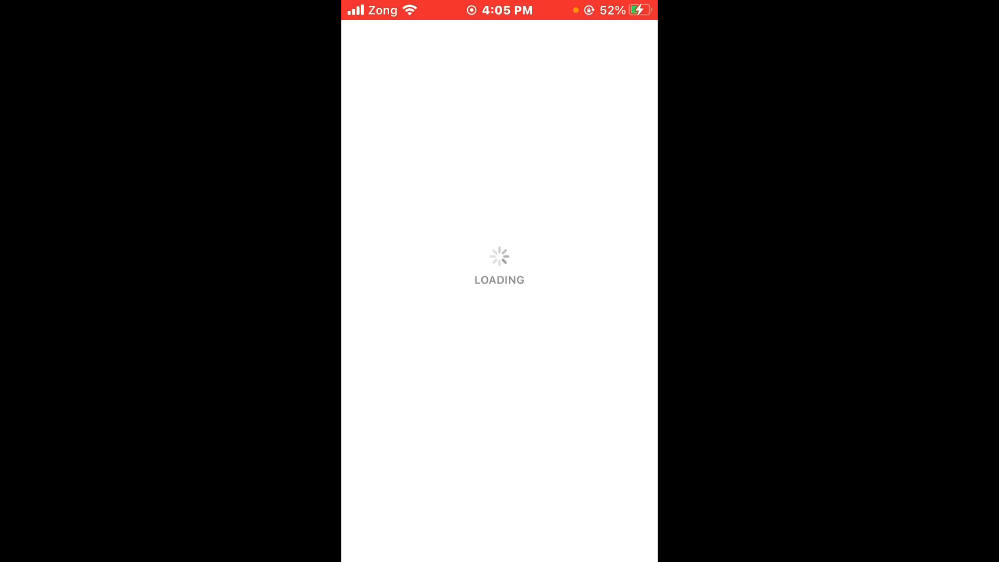
Search the App Store for 'rob' to find Roblox and check for its update
click(486, 96)
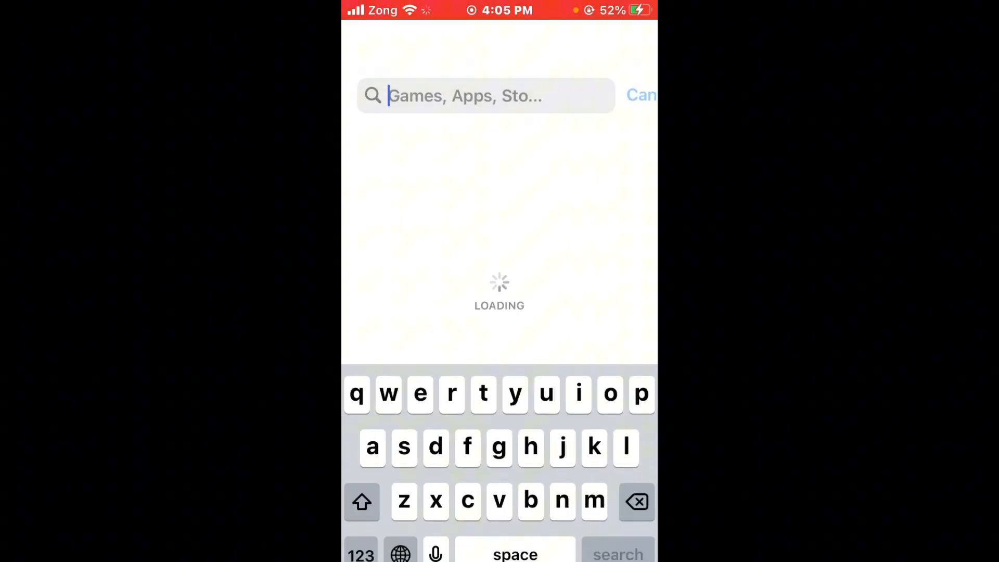
text(rob)
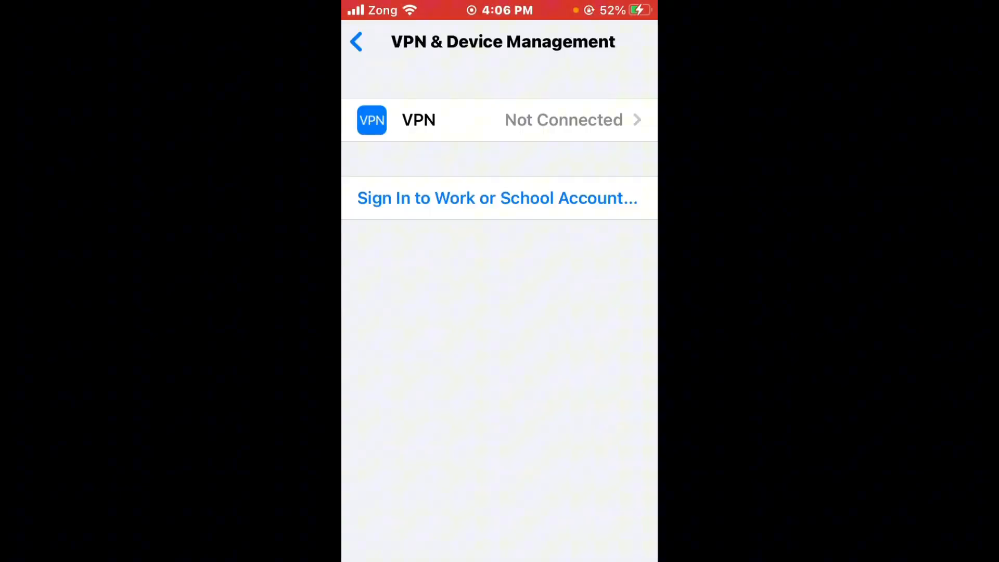
Choose Reset Network Settings under Transfer or Reset iPhone in General
click(356, 42)
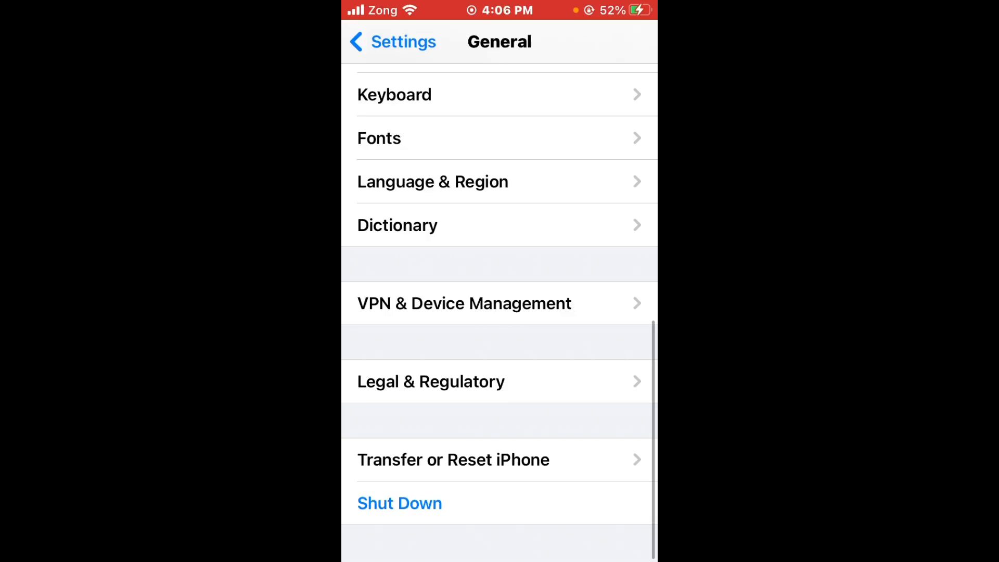
click(453, 459)
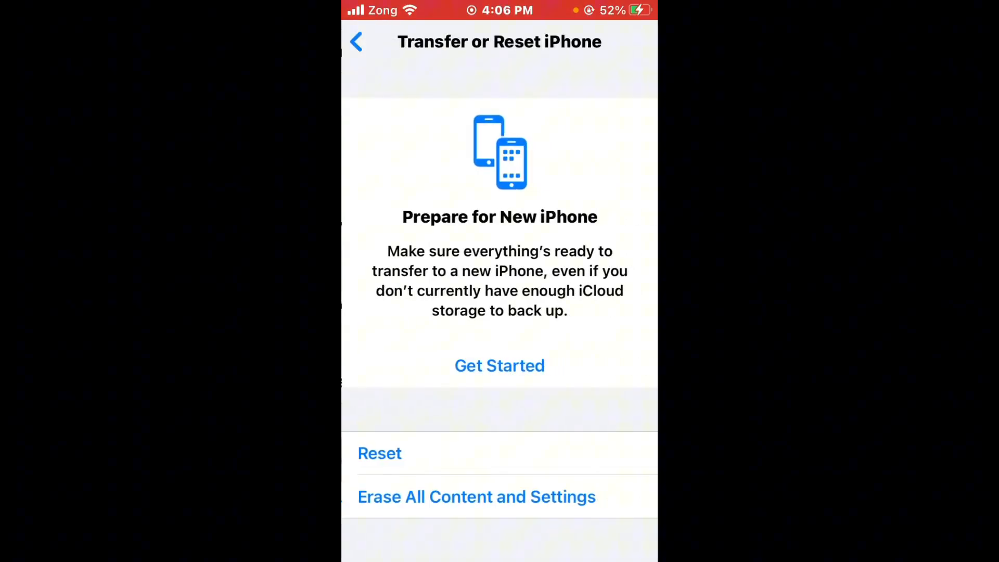
click(379, 452)
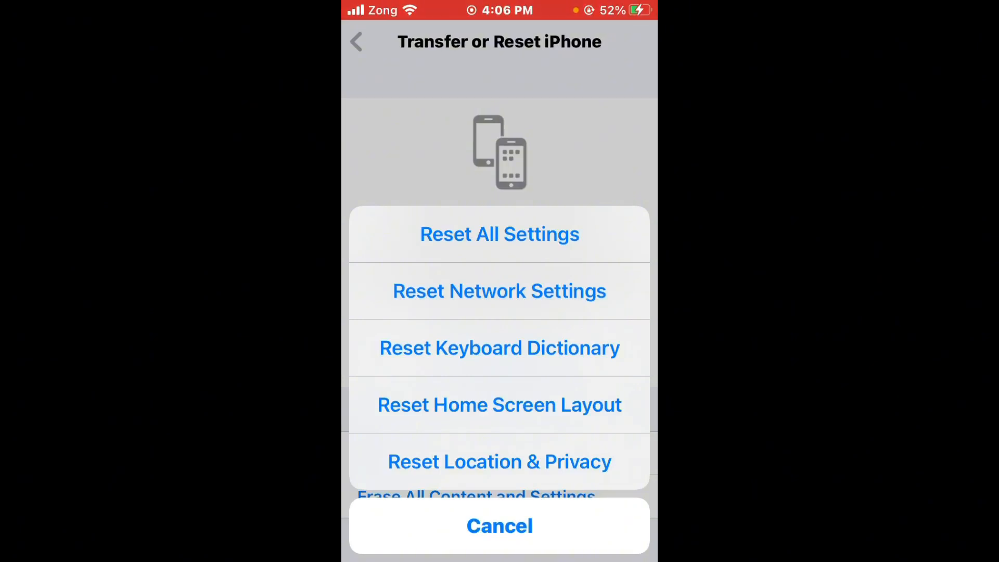
click(500, 526)
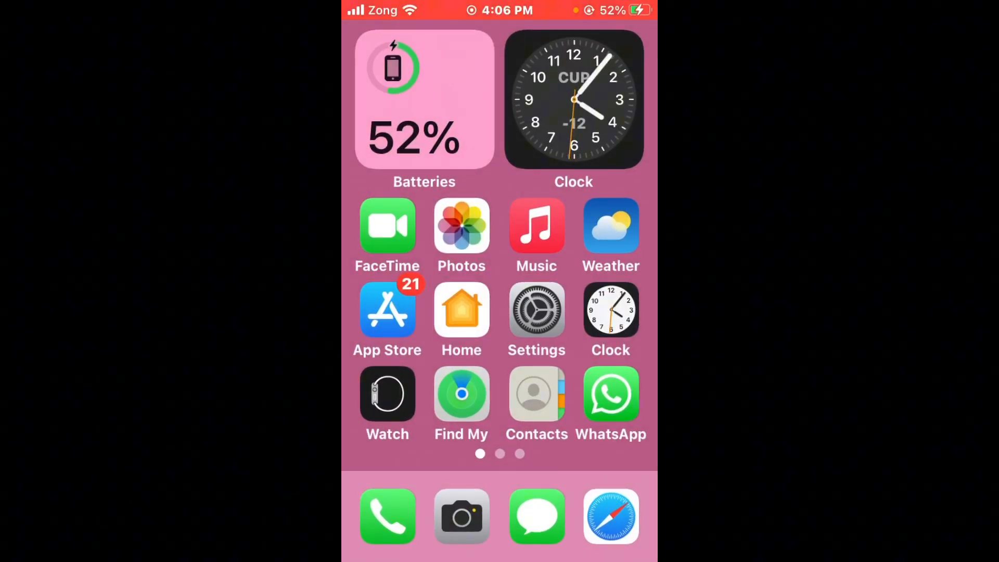
Swipe to the Home Screen page with Roblox and reopen Settings on Transfer or Reset iPhone
scroll(left, 3)
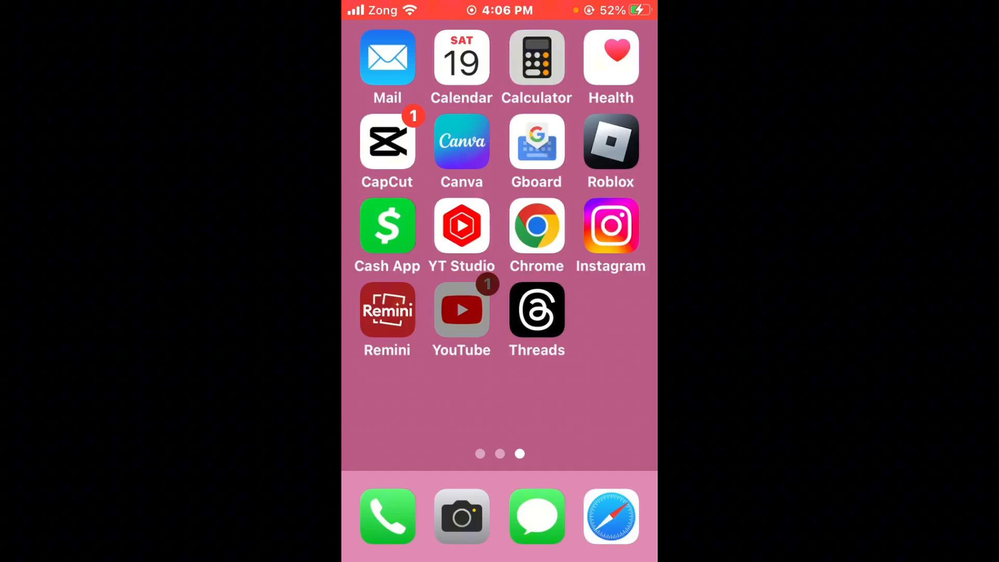
click(462, 310)
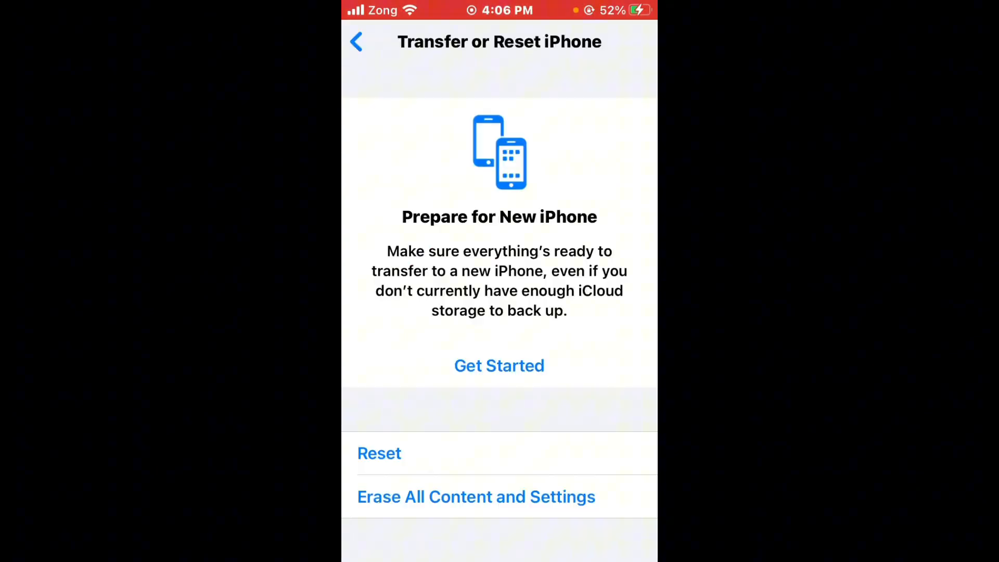
Review Roblox's app settings, including Background App Refresh, from the main Settings list
click(356, 41)
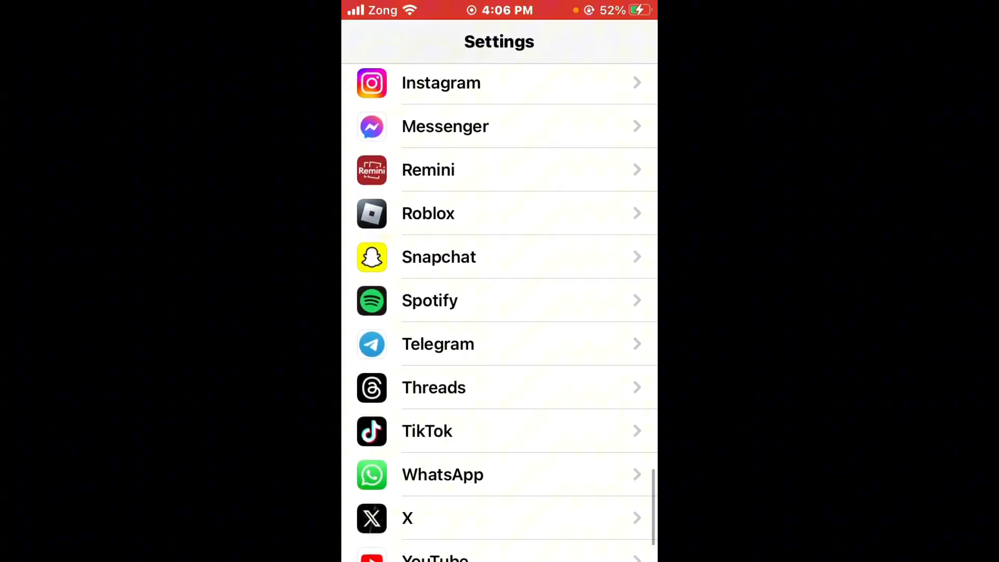
click(427, 213)
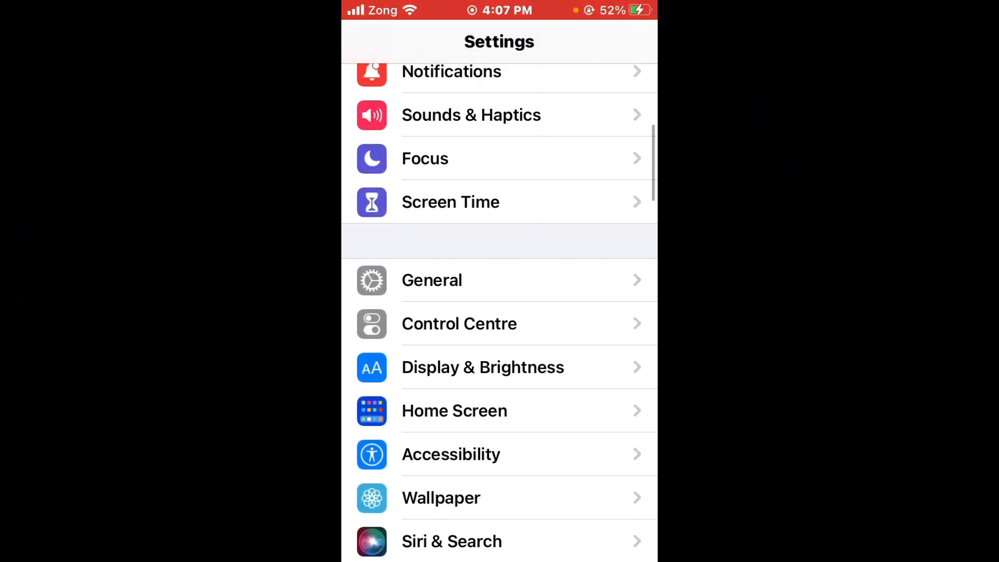
View Roblox in iPhone Storage under General, showing its Offload App and Delete App options
click(432, 280)
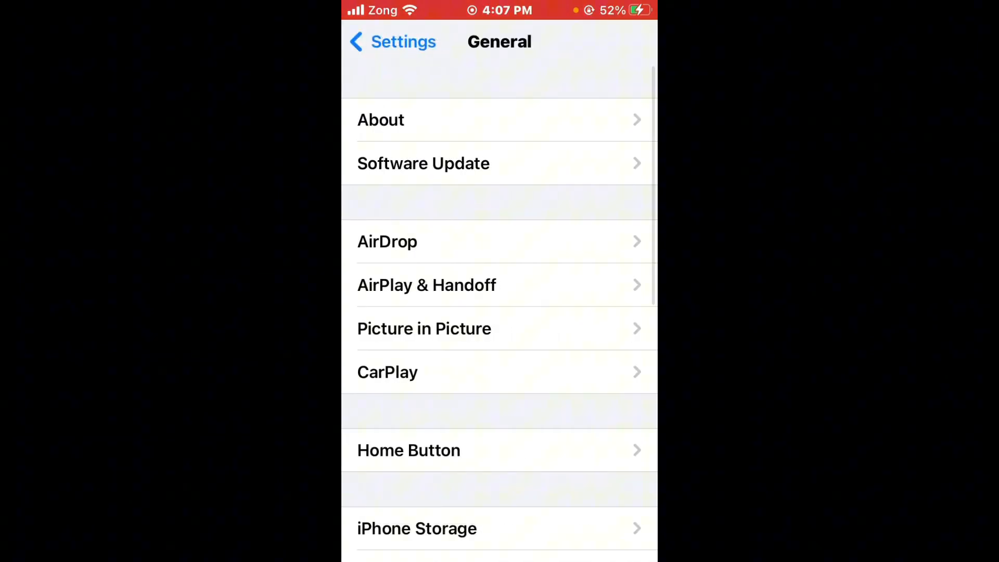
scroll(down, 3)
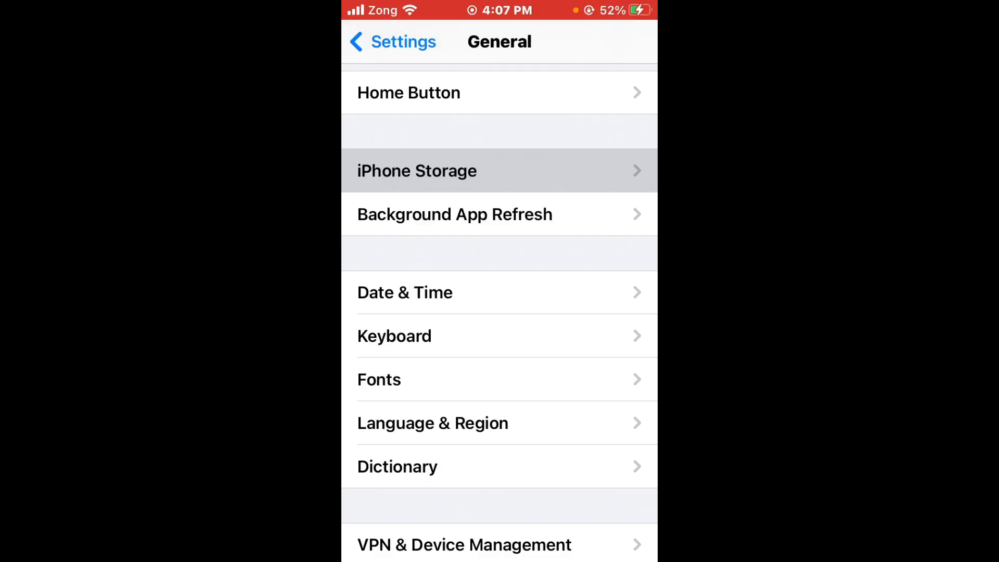
click(416, 169)
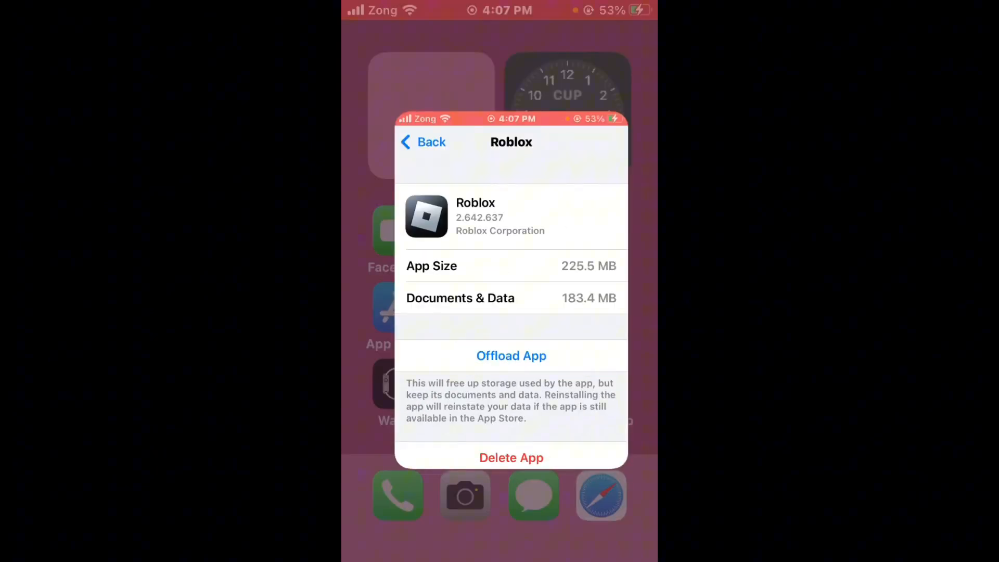
Return to the Home Screen and flip between app pages, ending on the second page
click(422, 142)
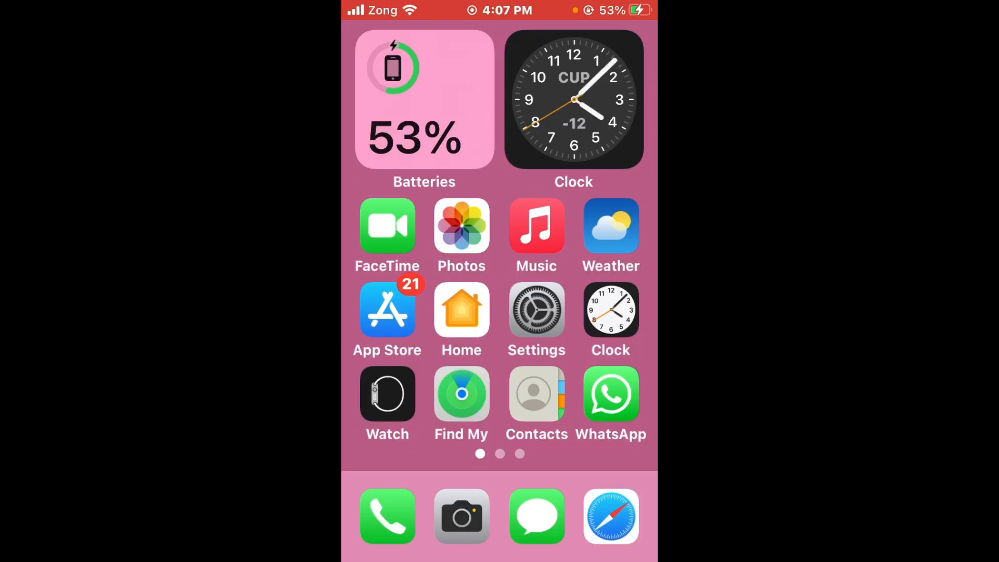
scroll(left, 3)
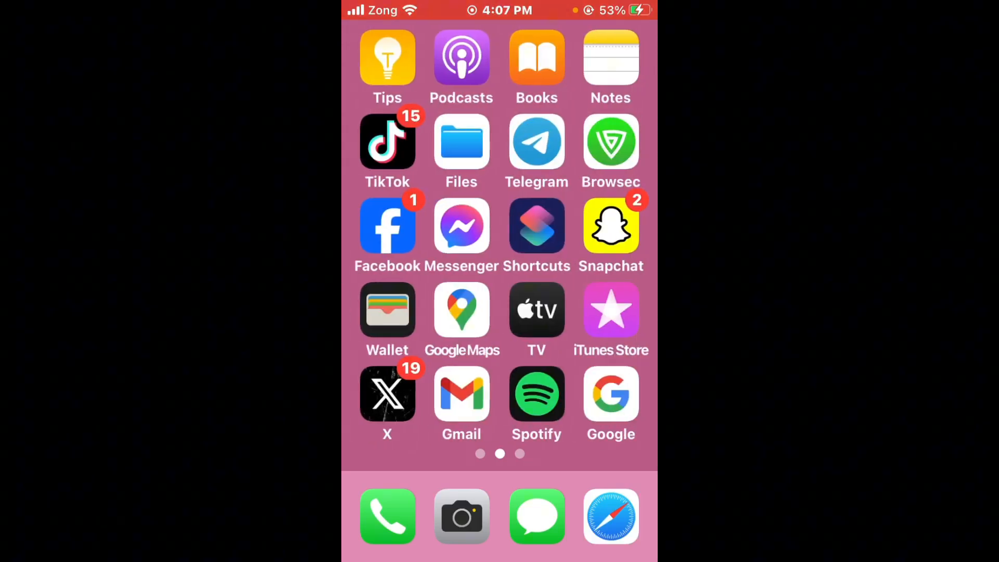
scroll(right, 3)
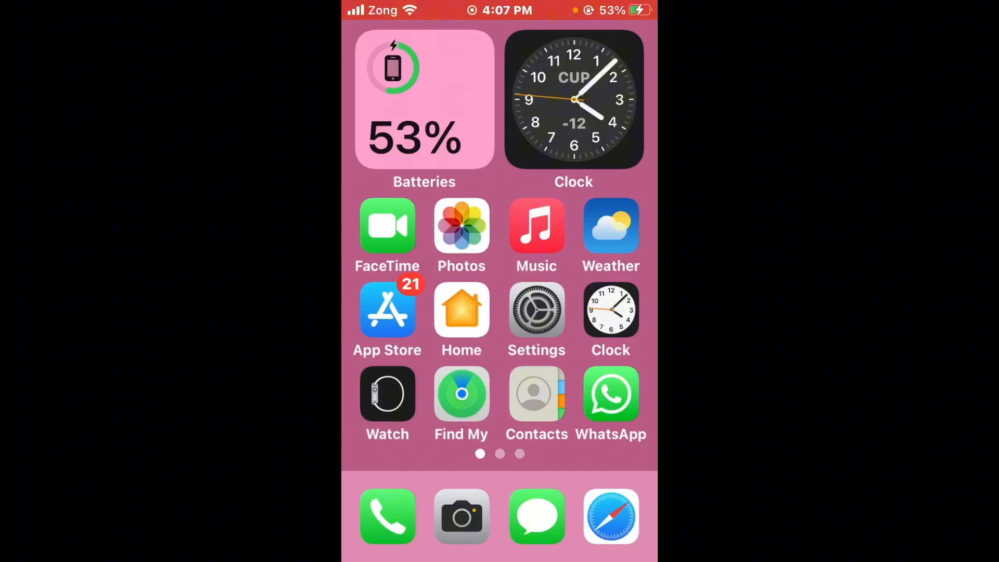
scroll(left, 3)
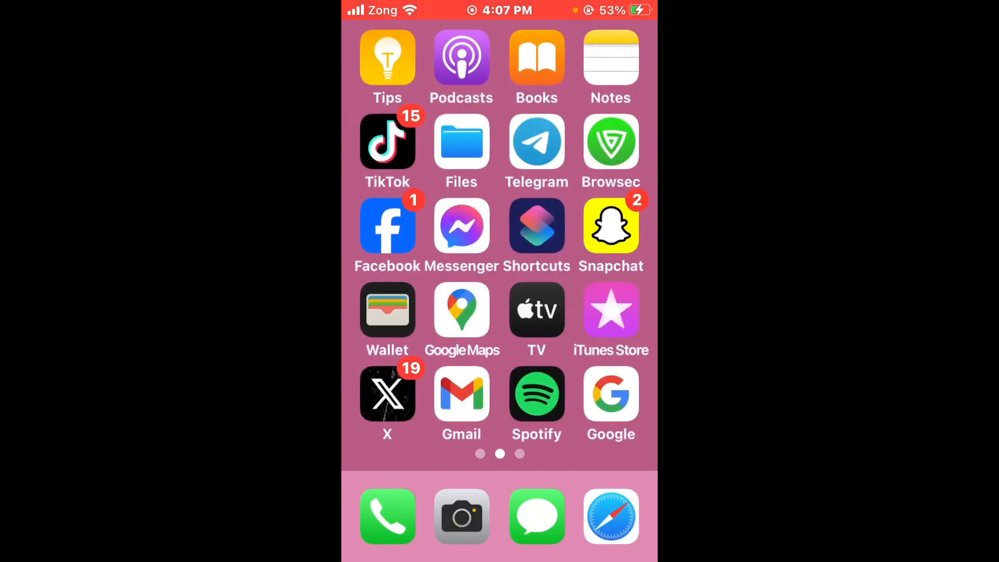